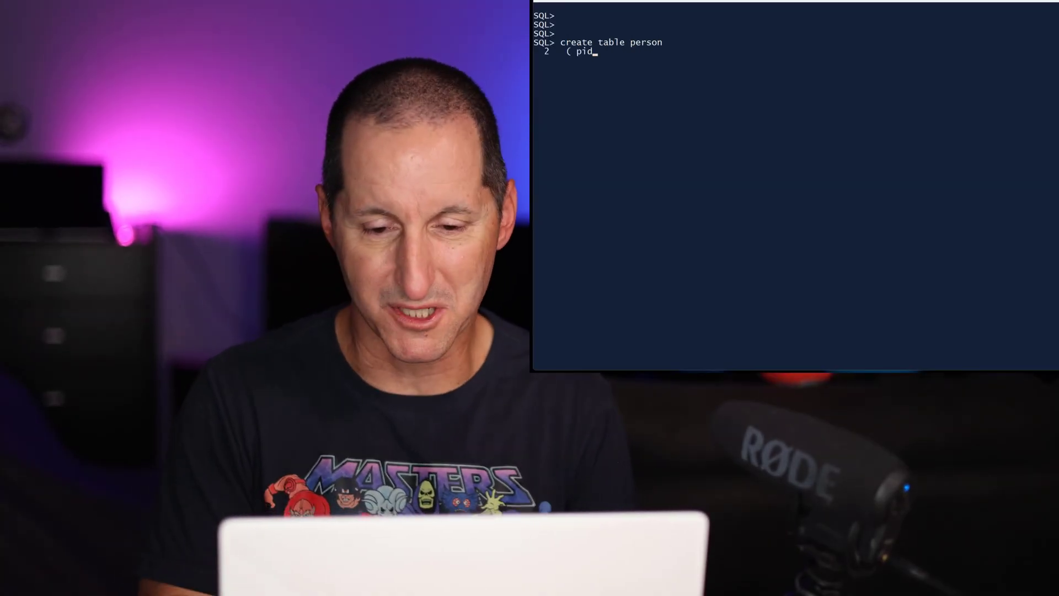
type("int,")
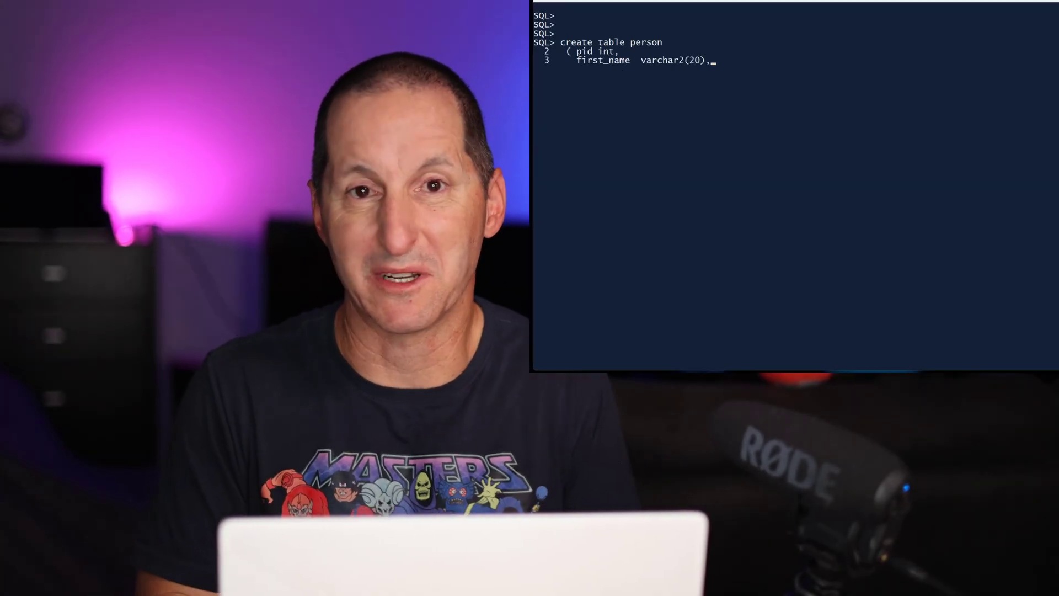
type("last_name  varchar2(20),")
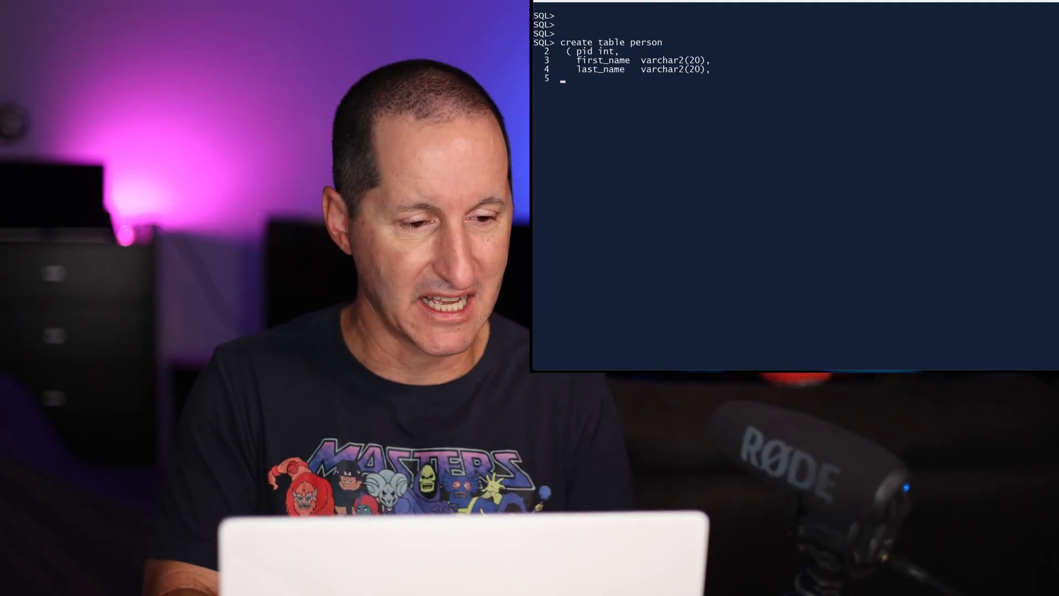
type("mobile    varchar2(30),")
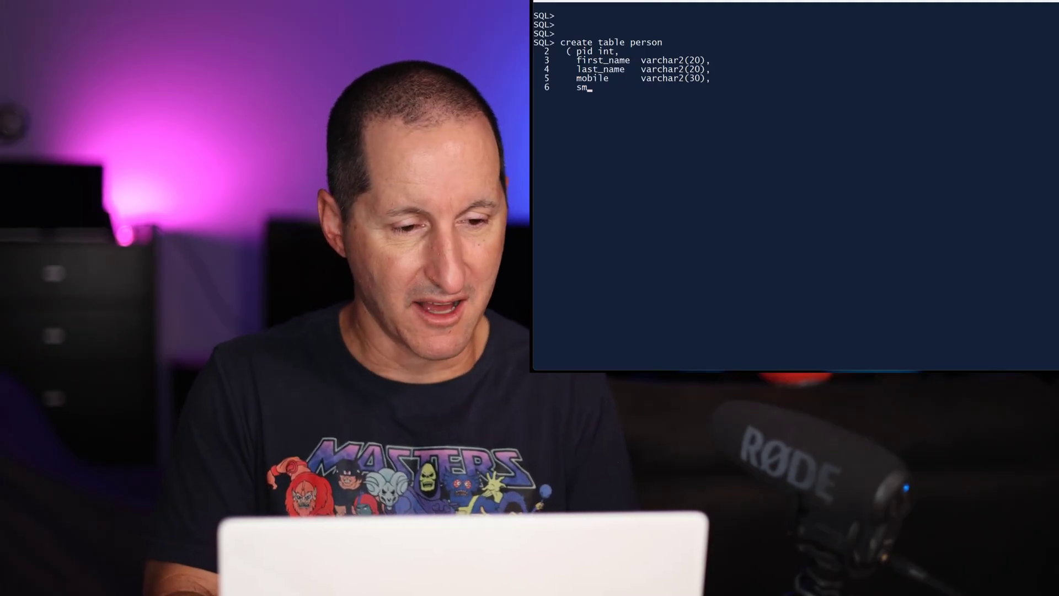
type("sms_allowed boolean,")
type("credit_card varchar2(10),")
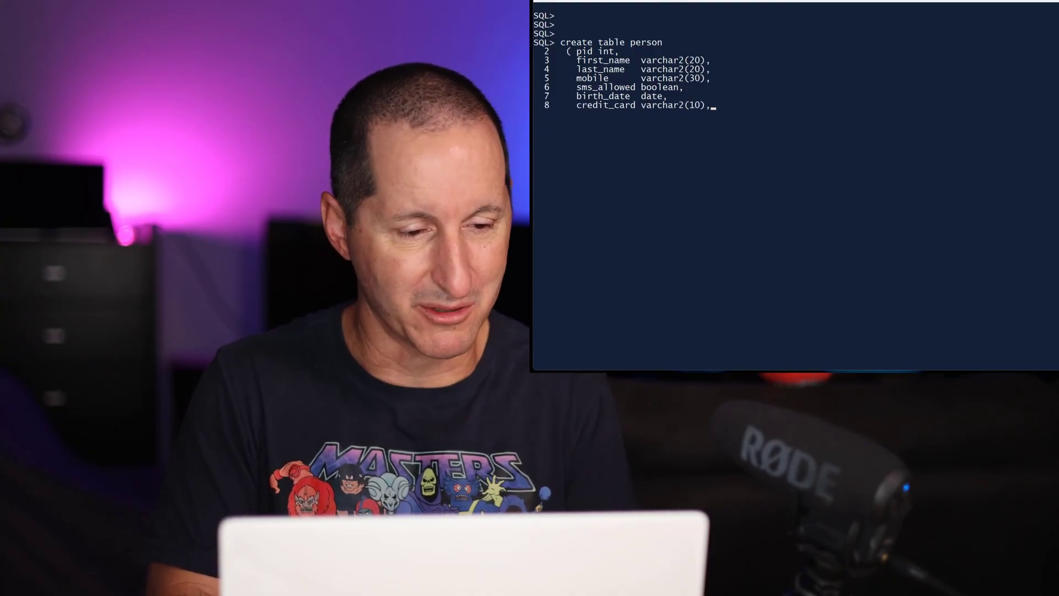
type("email_adress varchar2(20)")
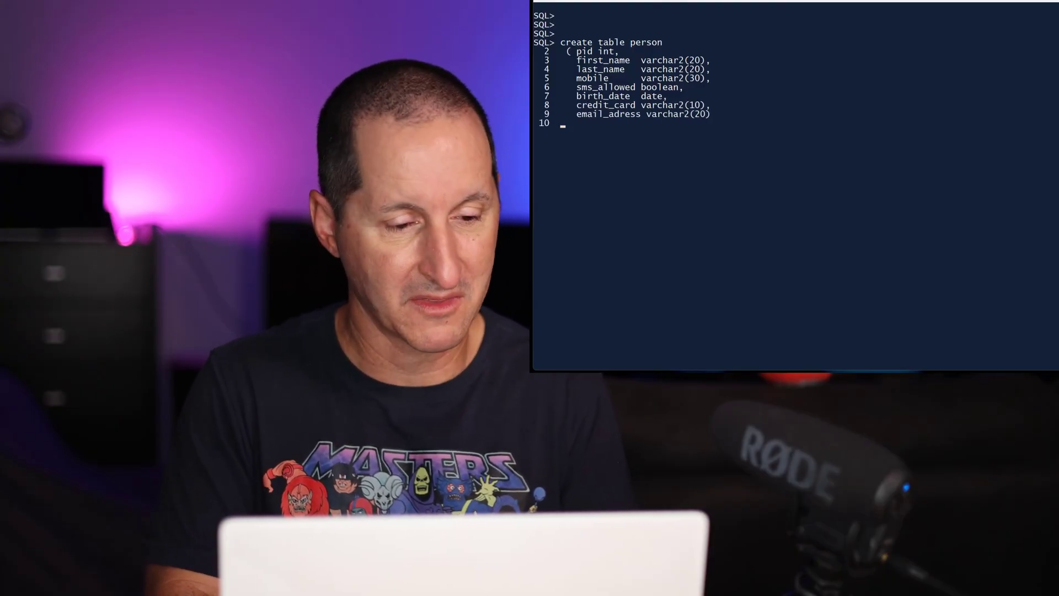